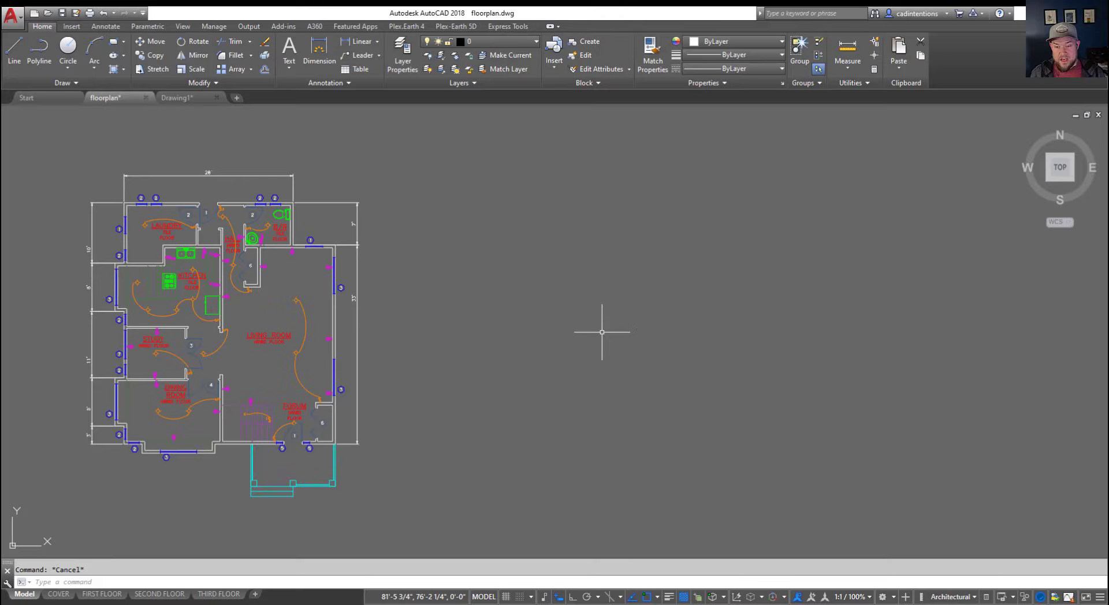
pyautogui.moveTo(639, 316)
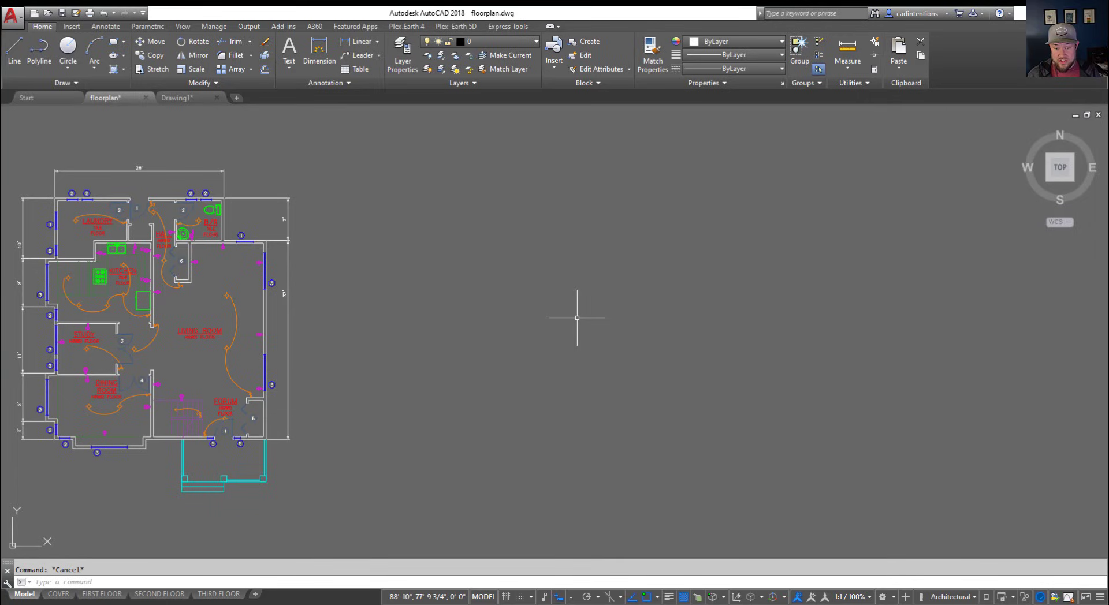
pyautogui.moveTo(532, 349)
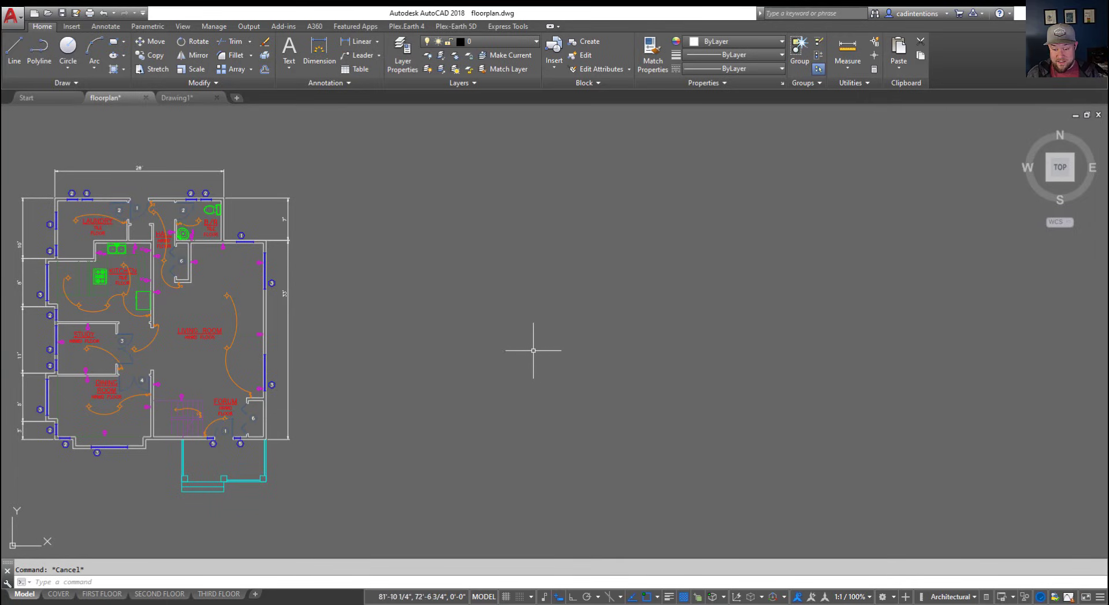
pyautogui.moveTo(410, 547)
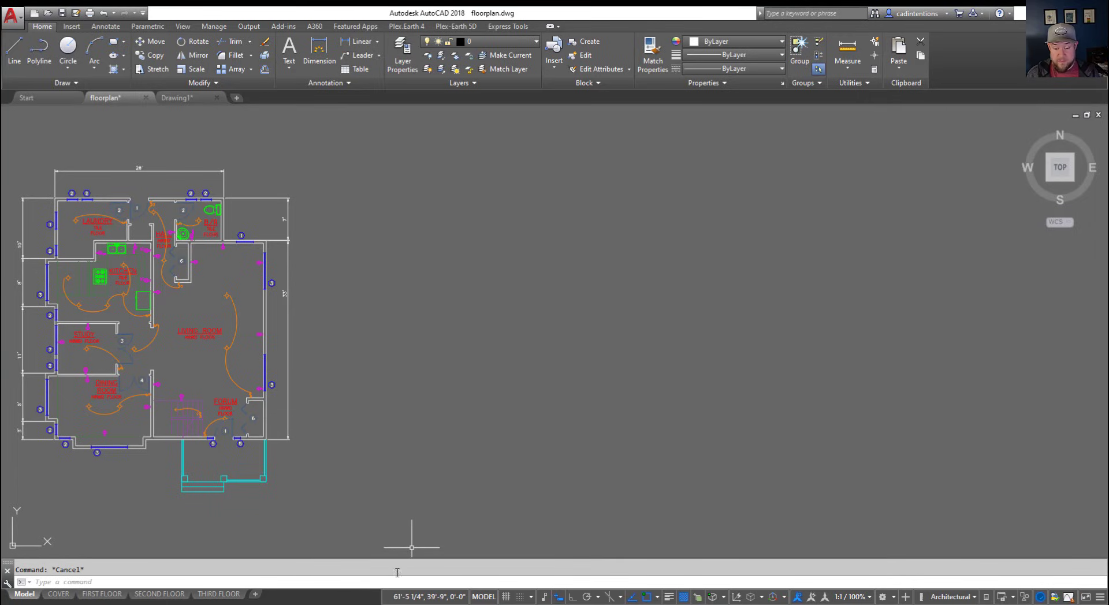
pyautogui.moveTo(449, 486)
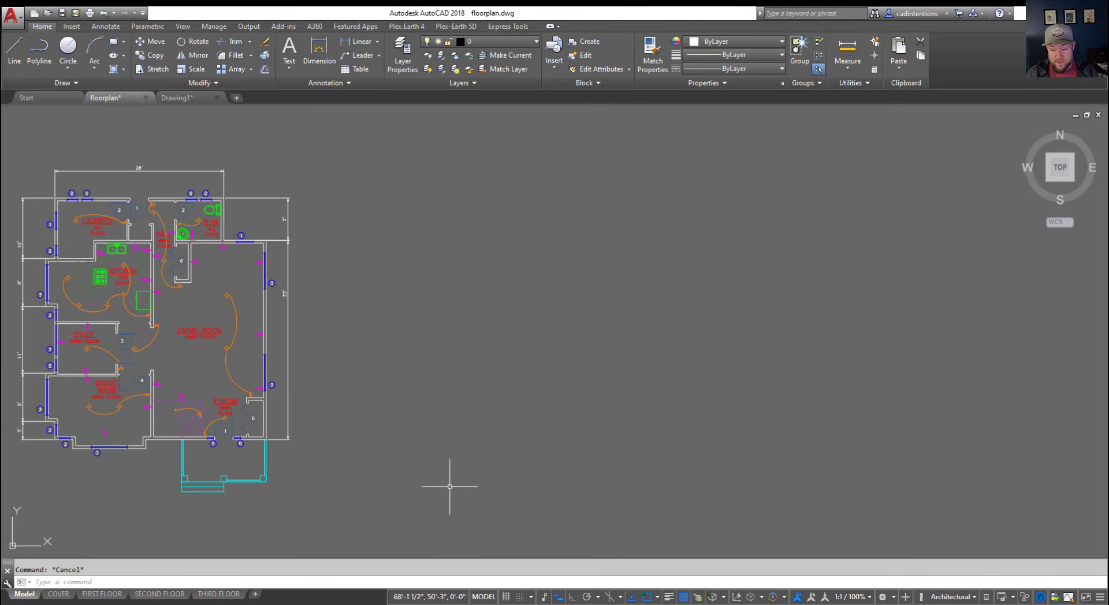
pyautogui.moveTo(483, 271)
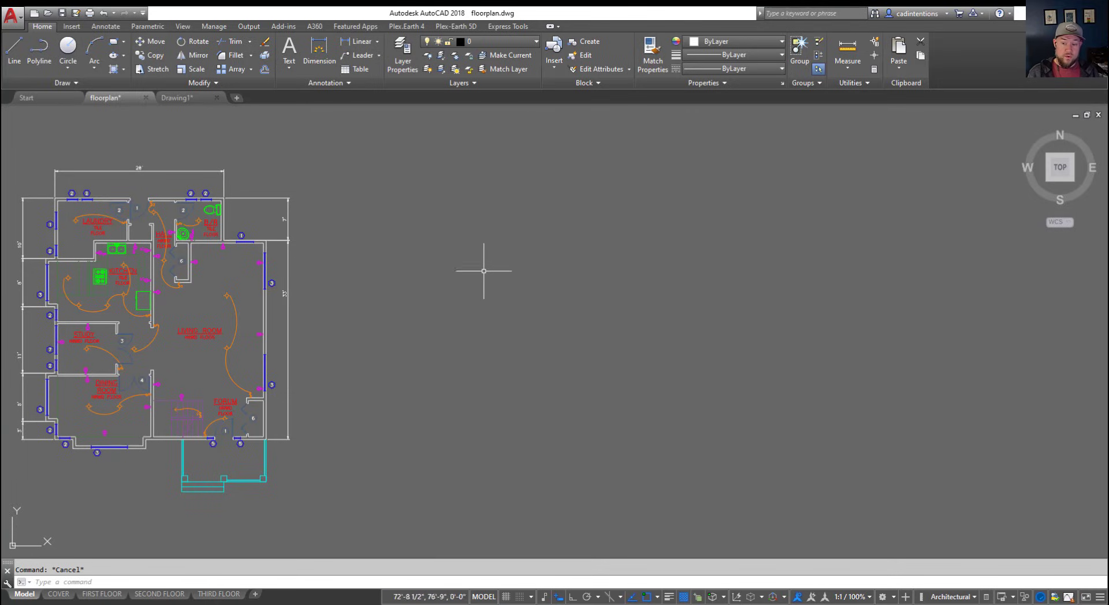
pyautogui.moveTo(442, 281)
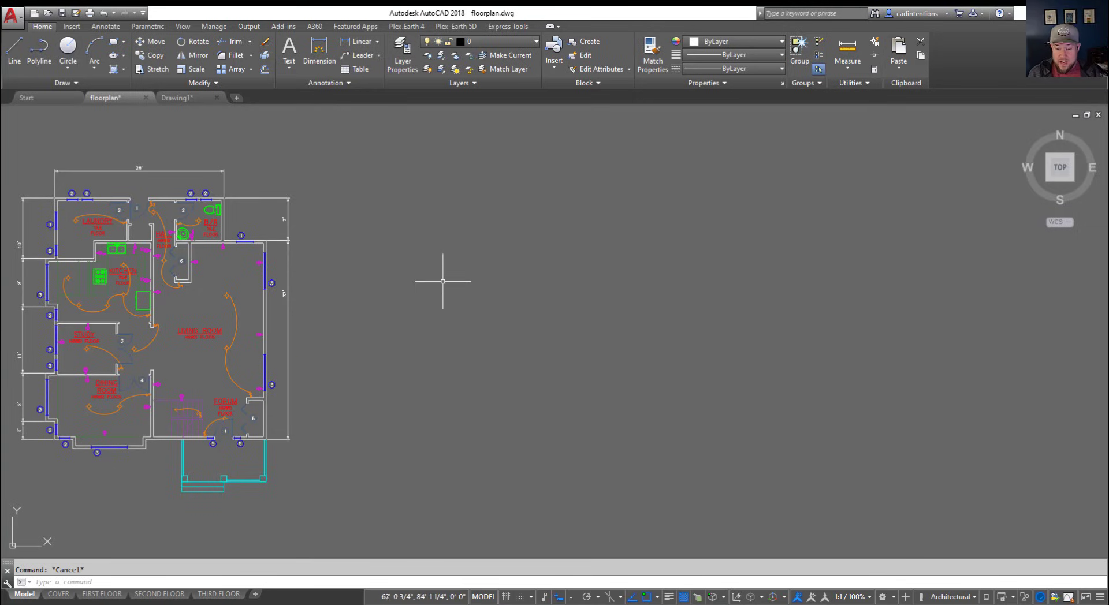
pyautogui.moveTo(460, 320)
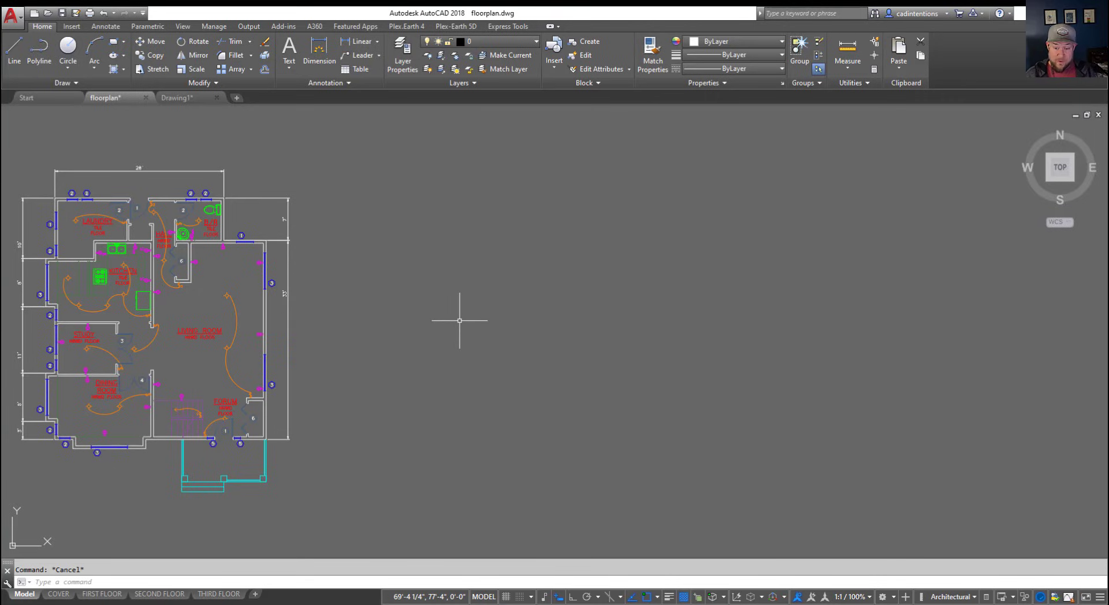
pyautogui.moveTo(473, 329)
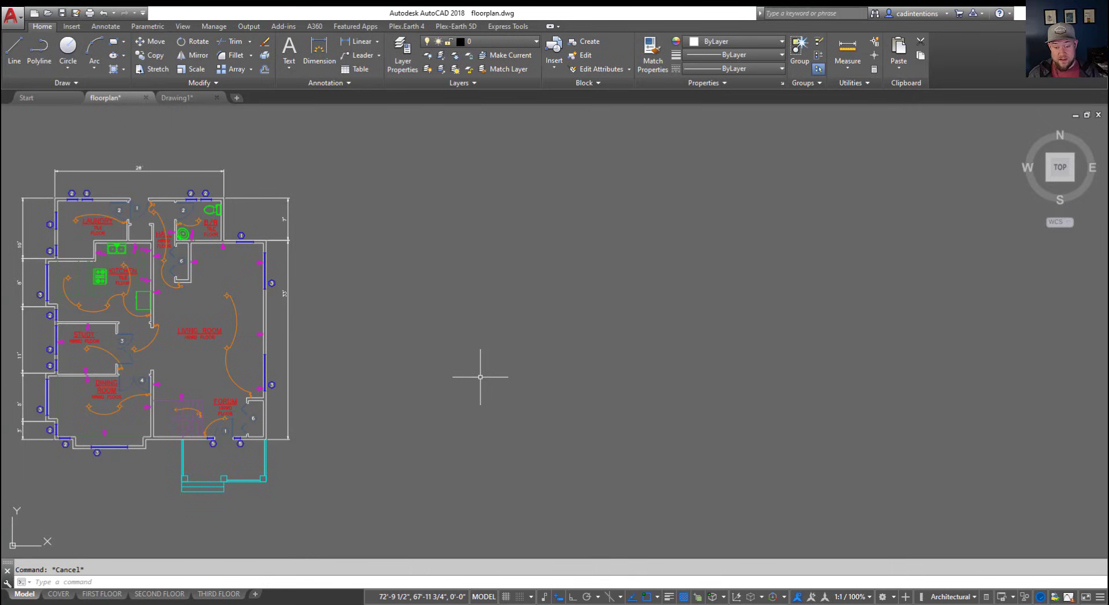
pyautogui.moveTo(500, 377)
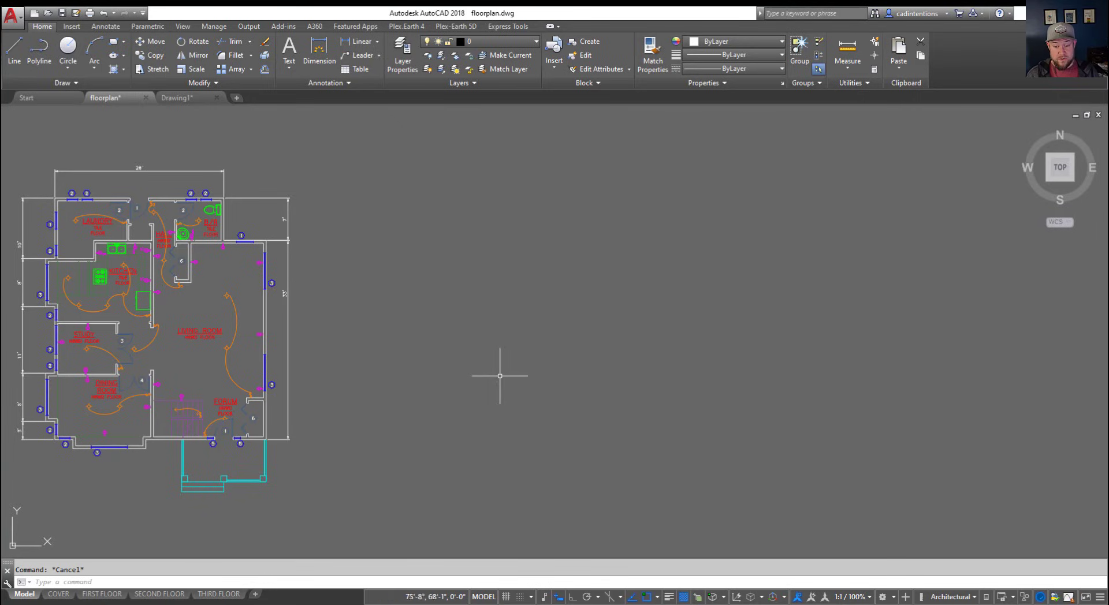
pyautogui.moveTo(509, 373)
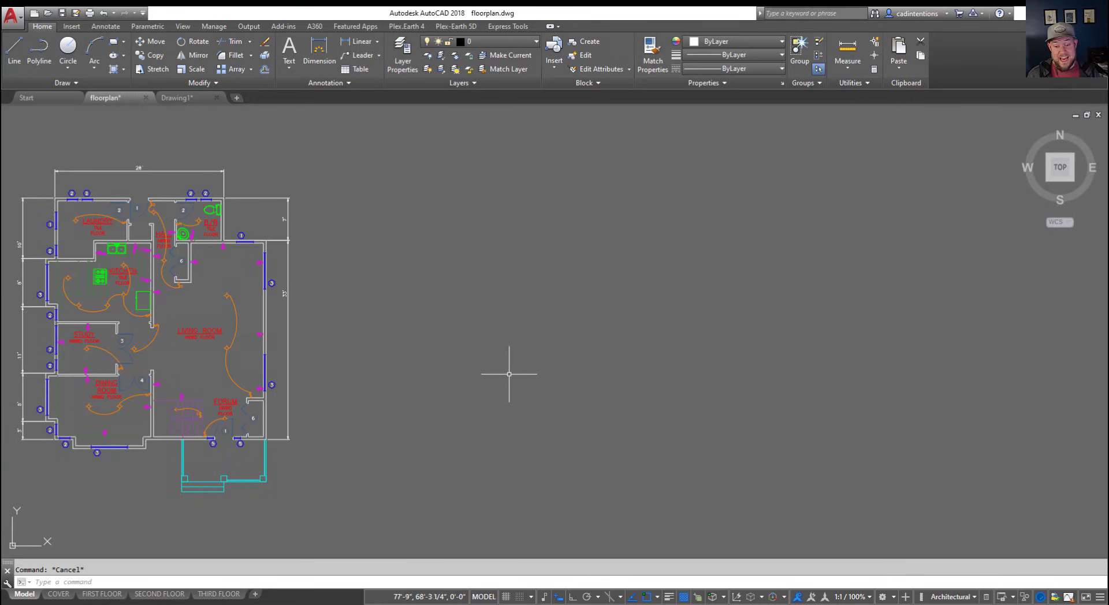
pyautogui.moveTo(484, 398)
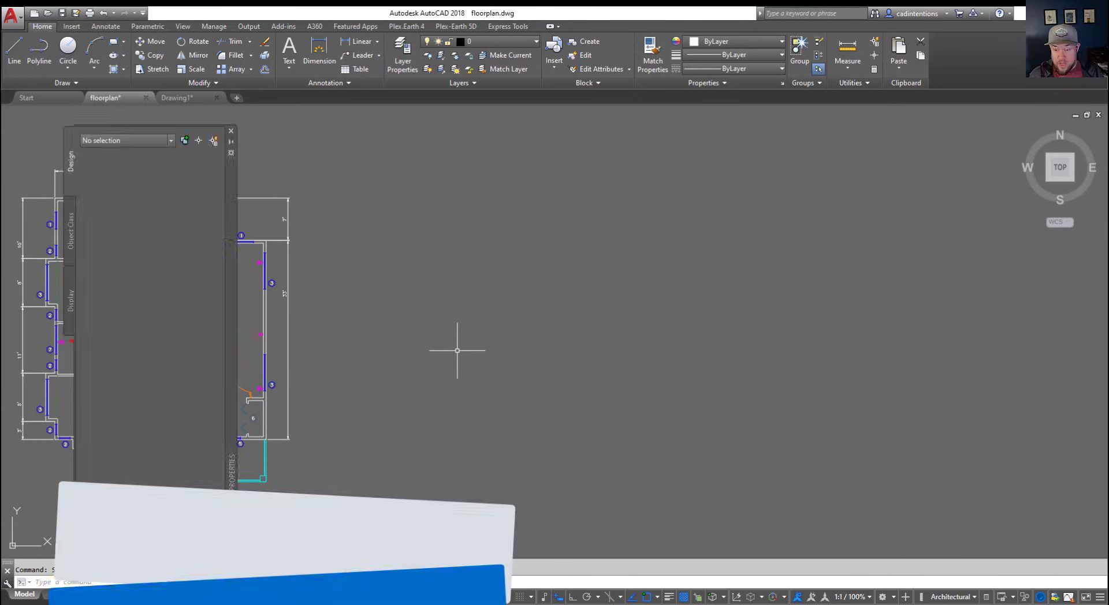
# Step: Inspect the top rotated dimension in the Properties palette (Ctrl+1), then close the palette
pyautogui.press('ctrl+1')
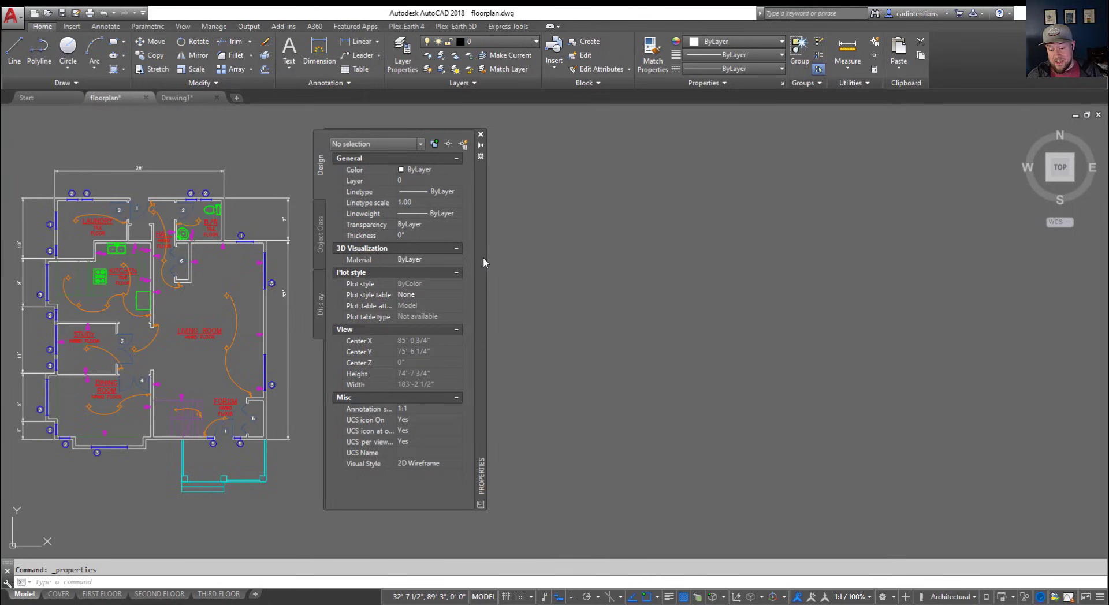
pyautogui.click(540, 276)
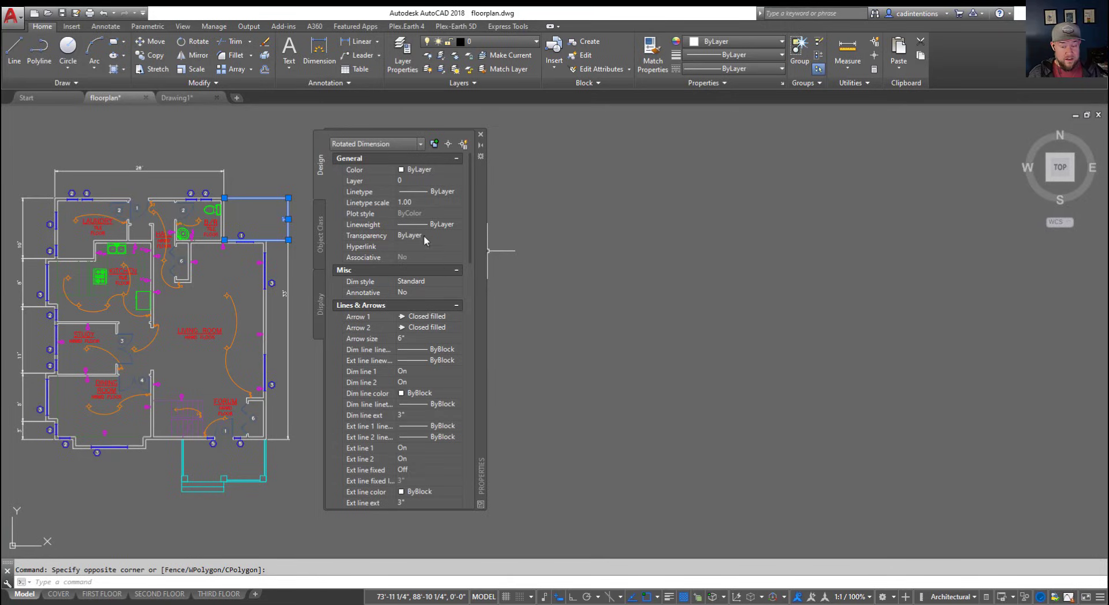
pyautogui.click(480, 133)
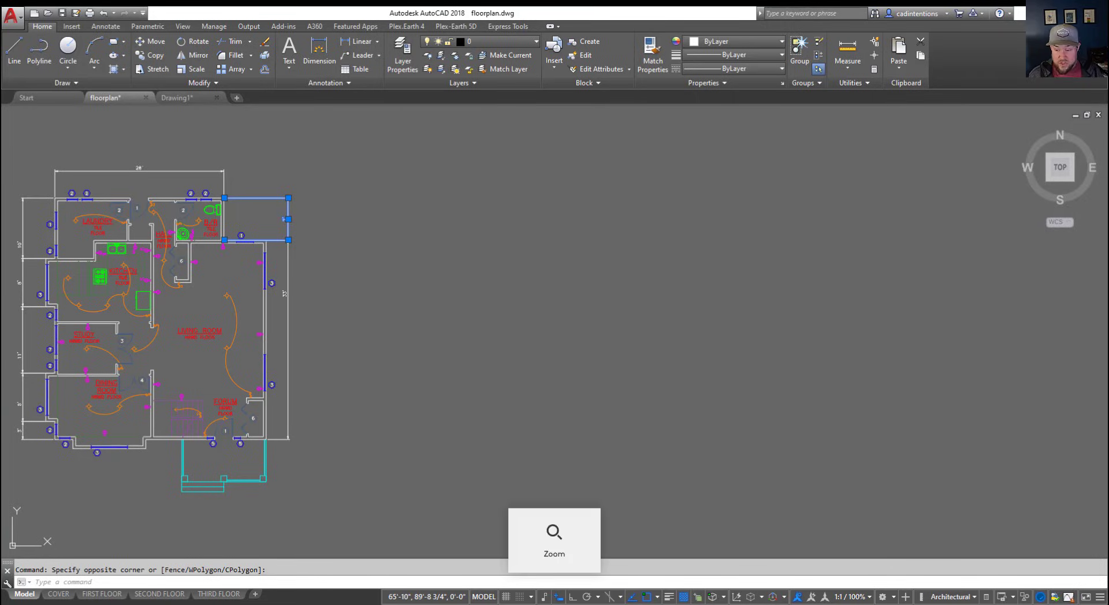
# Step: Browse Drawing1.dwg's Layouts in DesignCenter (Ctrl+2) and show options for the 11x17 Landscape layout
pyautogui.press('ctrl+2')
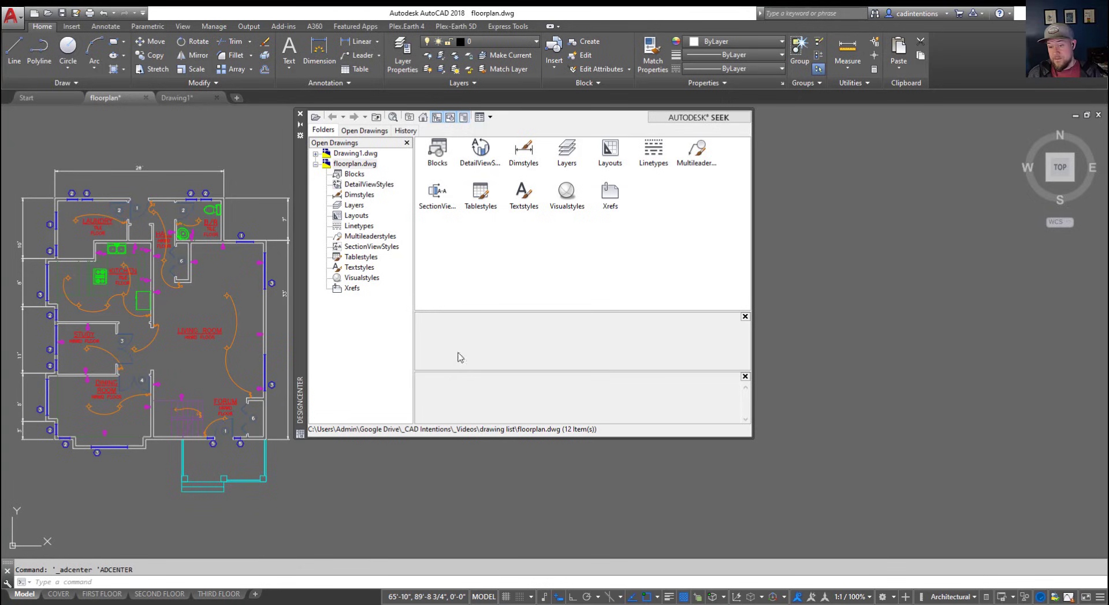
pyautogui.moveTo(389, 203)
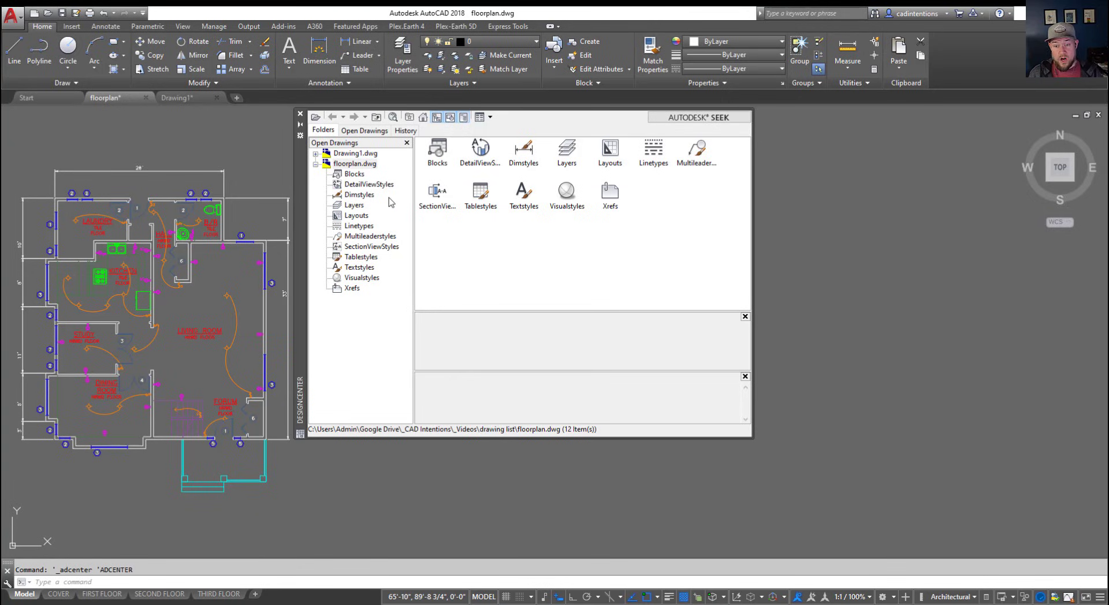
pyautogui.moveTo(348, 185)
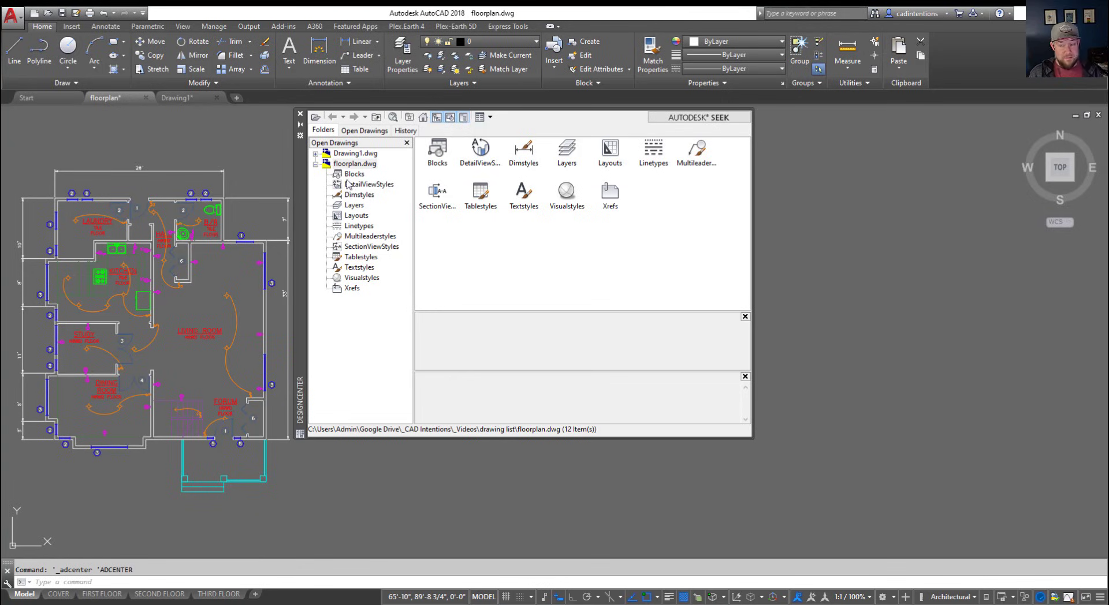
pyautogui.moveTo(373, 222)
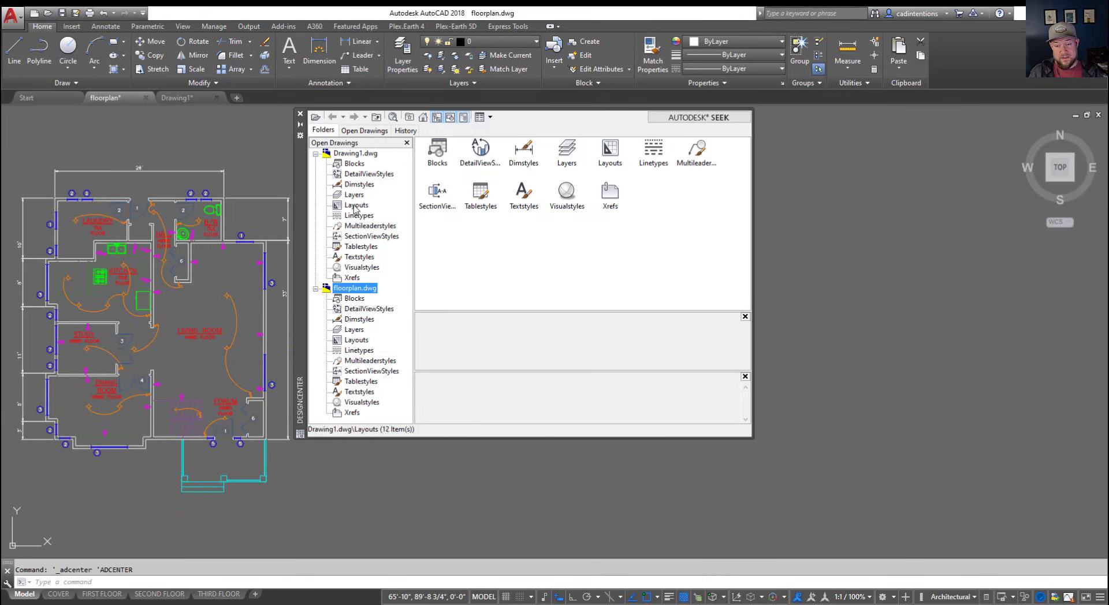
pyautogui.click(357, 206)
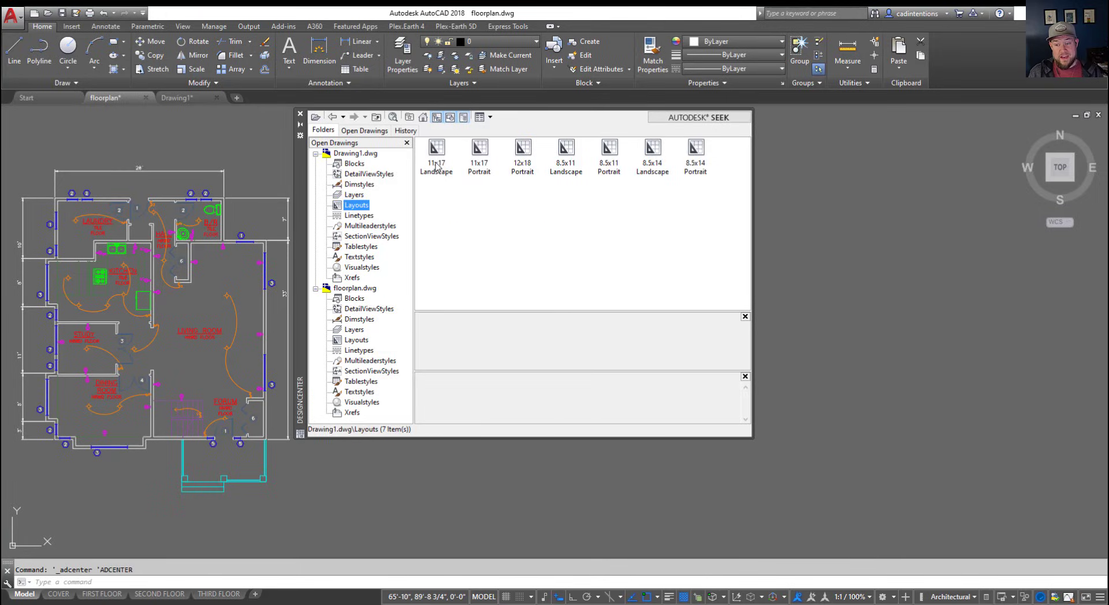
pyautogui.rightClick(436, 149)
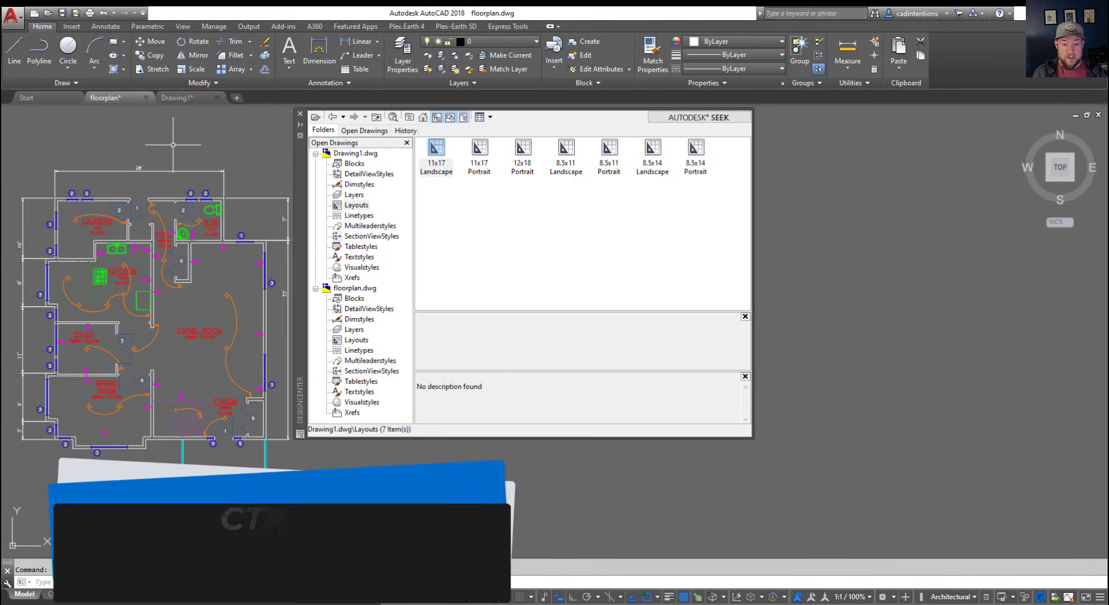
# Step: Show the Tool Palettes with imperial sample blocks (Ctrl+3), then toggle the panels off again
pyautogui.press('ctrl+3')
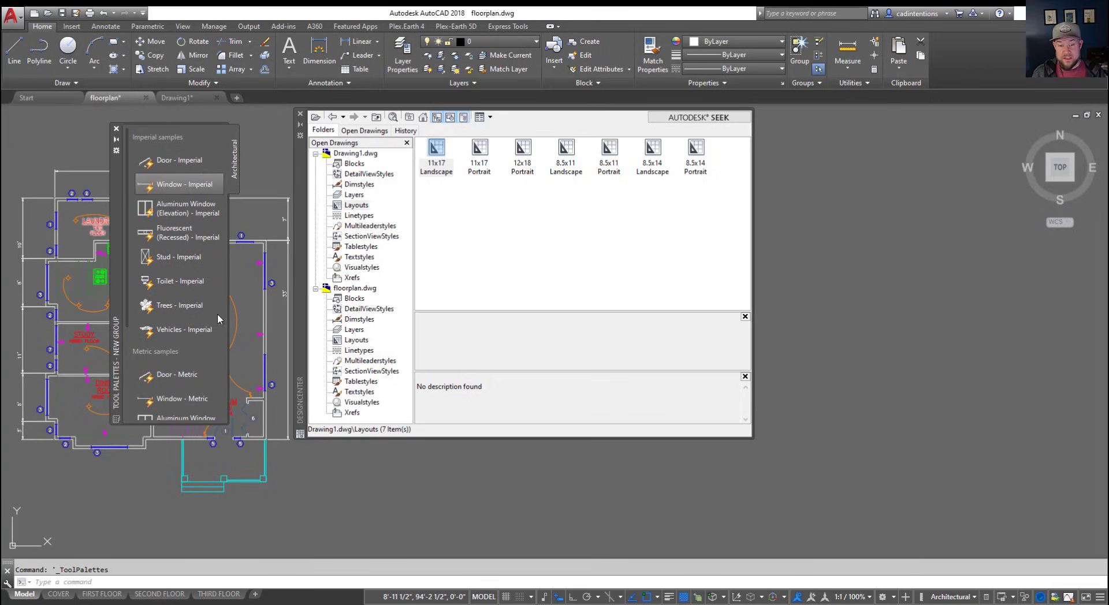
pyautogui.moveTo(207, 244)
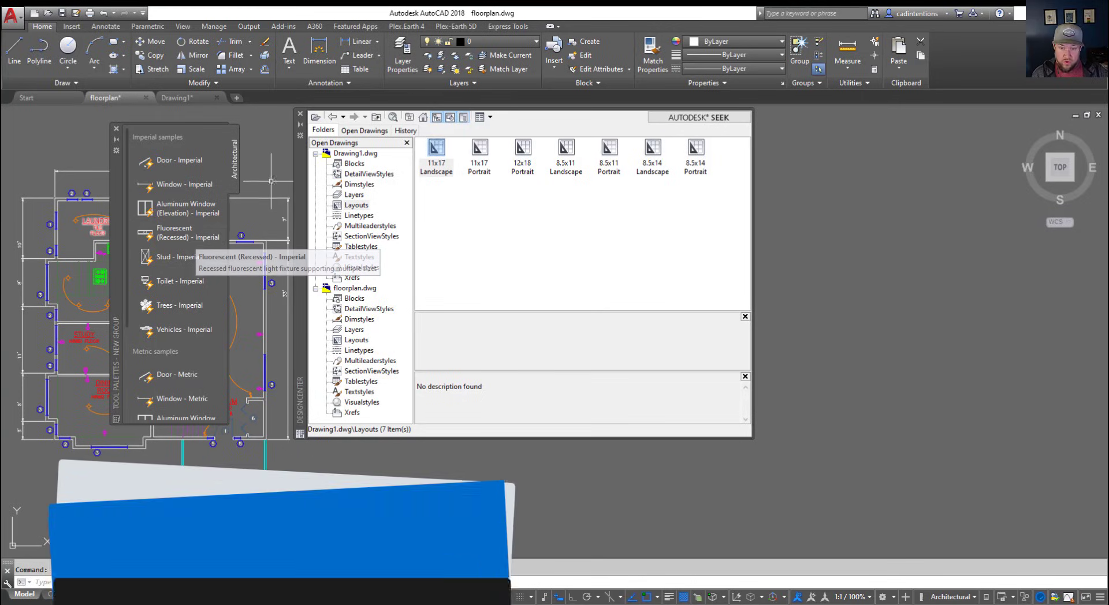
pyautogui.press('ctrl+4')
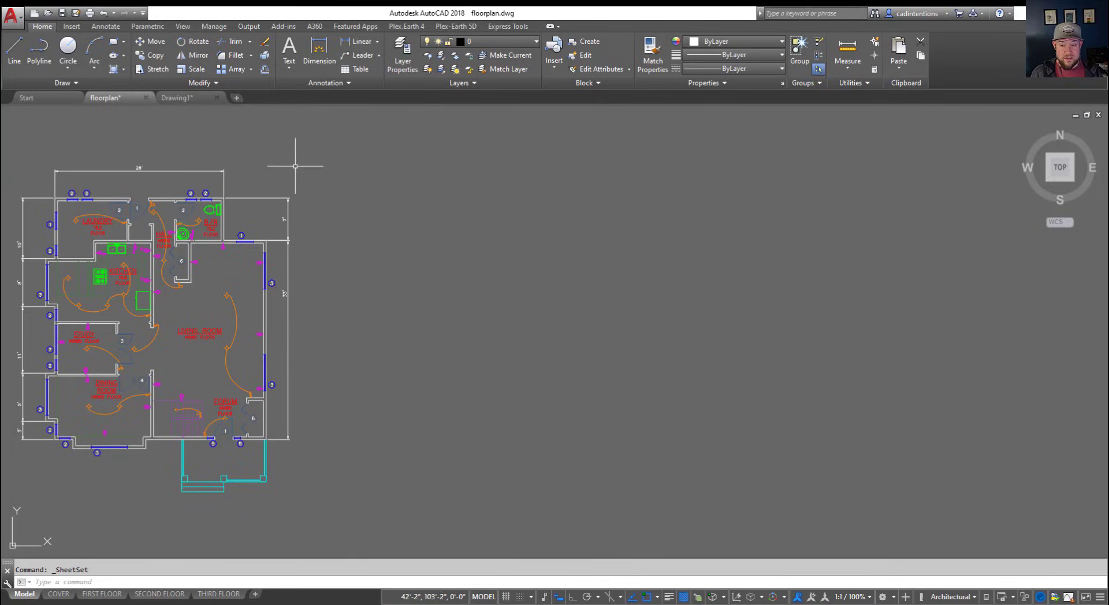
pyautogui.moveTo(365, 220)
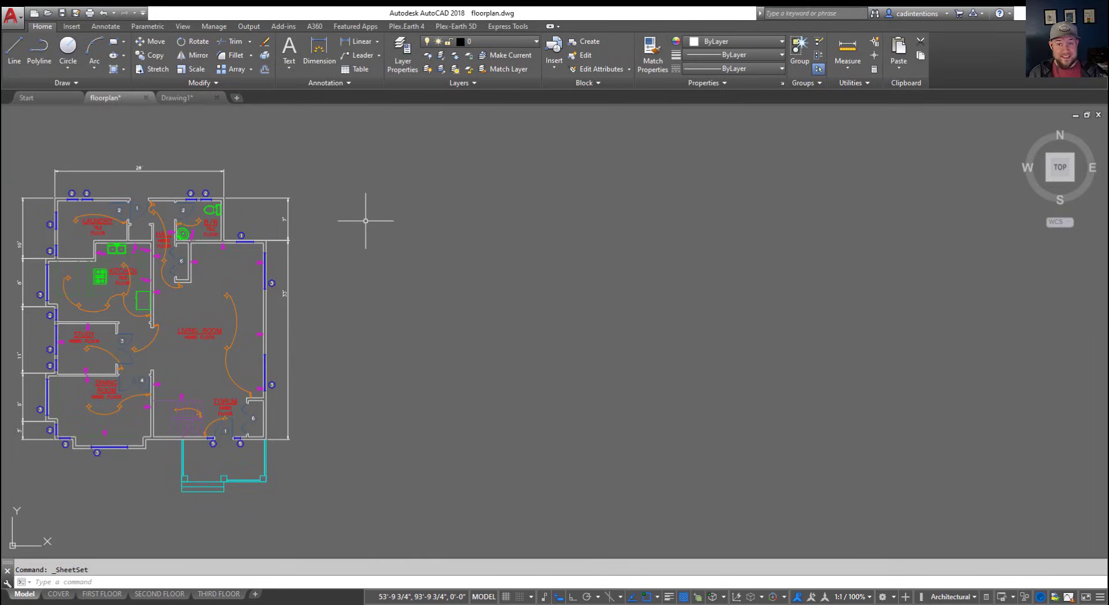
pyautogui.moveTo(364, 217)
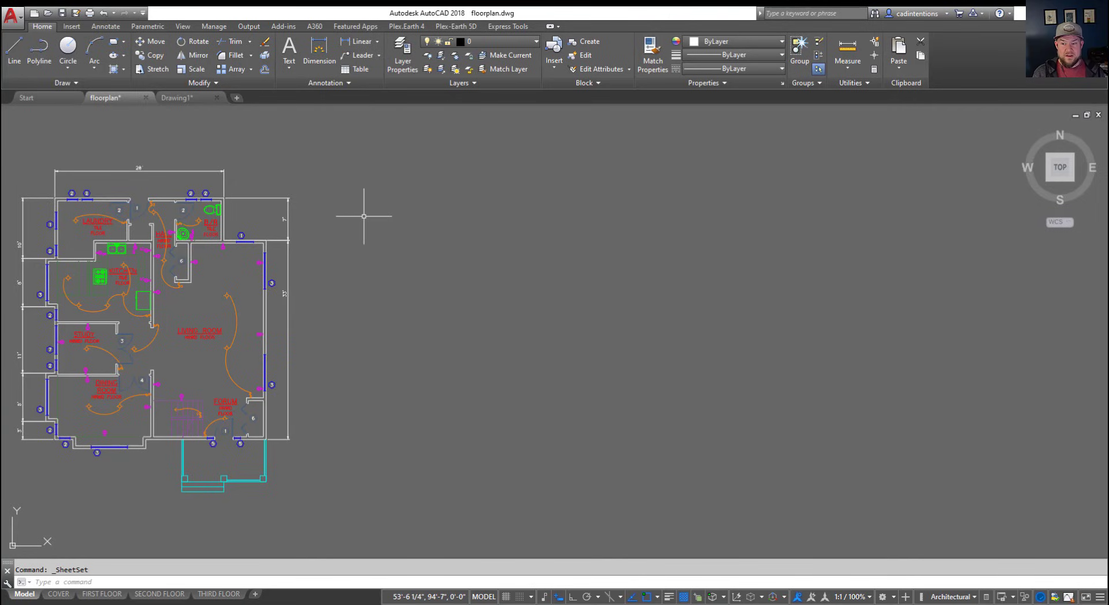
pyautogui.click(363, 215)
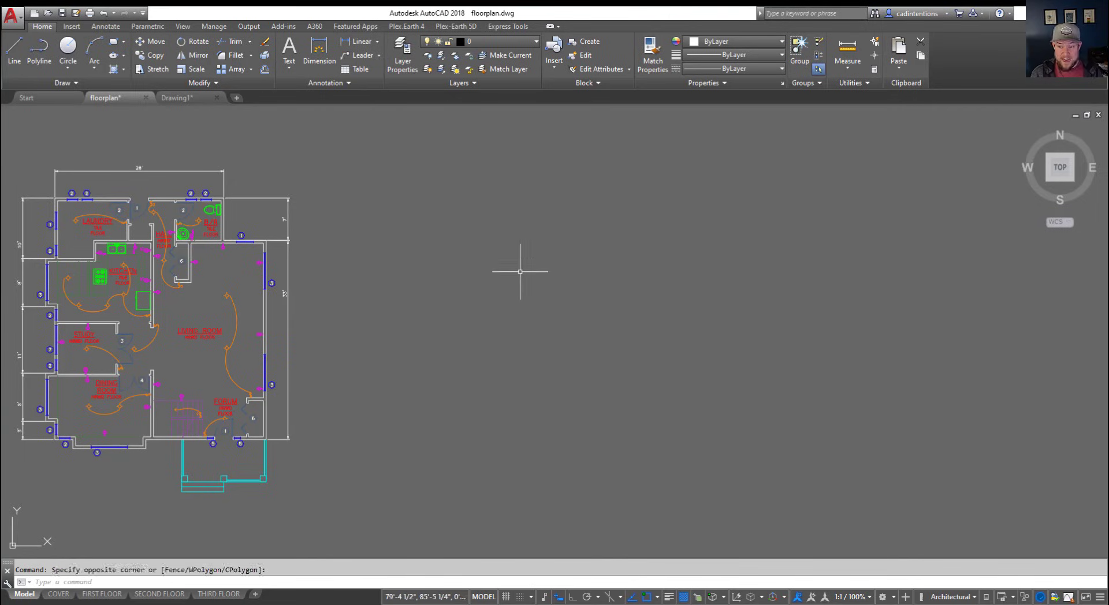